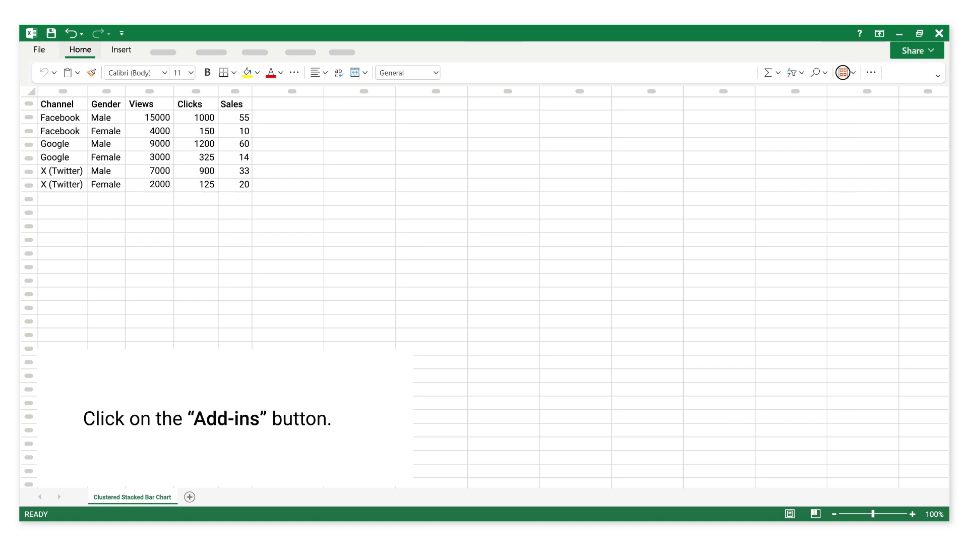
Show the Add-ins panel listing ChartExpo under My Add-ins
{"action": "left_click", "coordinate": [842, 73]}
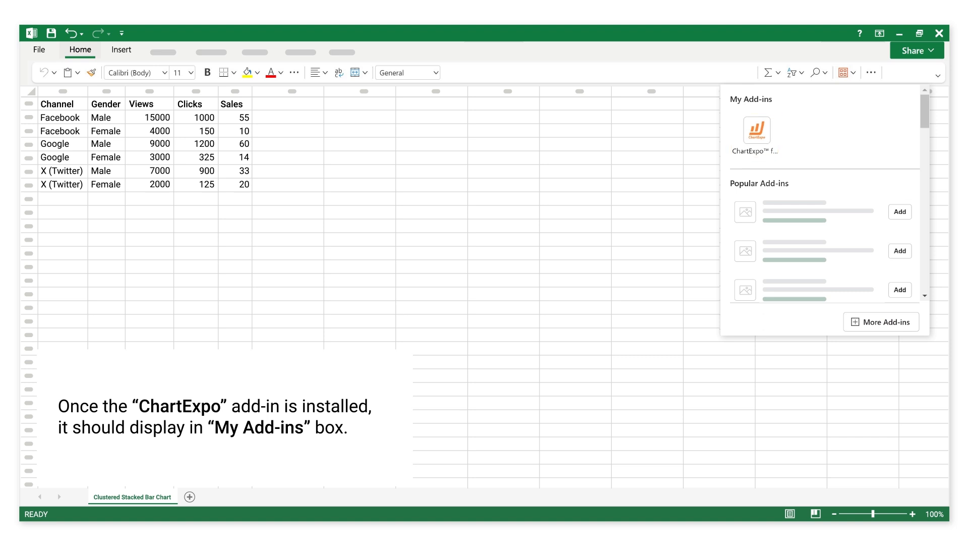
Launch ChartExpo from the My Add-ins list to show its chart gallery
{"action": "left_click", "coordinate": [754, 129]}
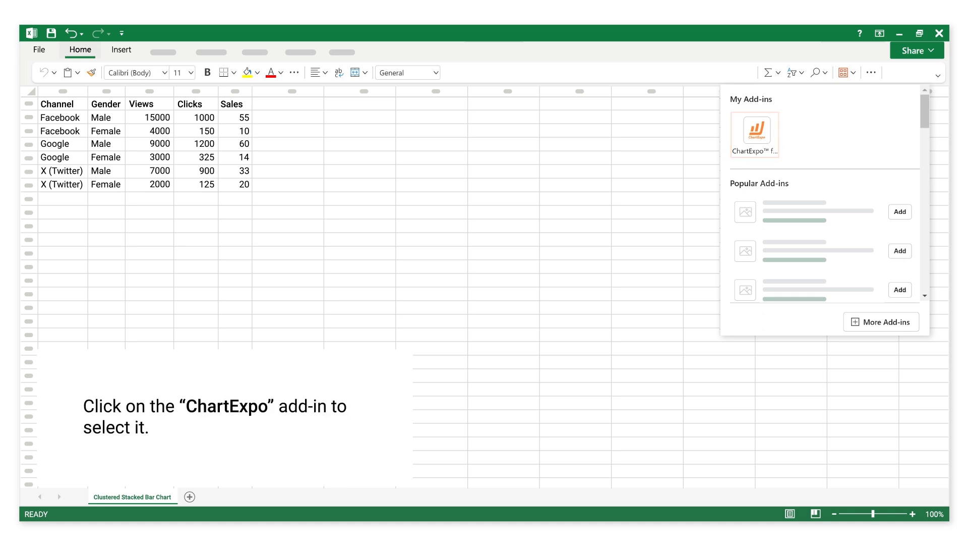
{"action": "left_click", "coordinate": [754, 135]}
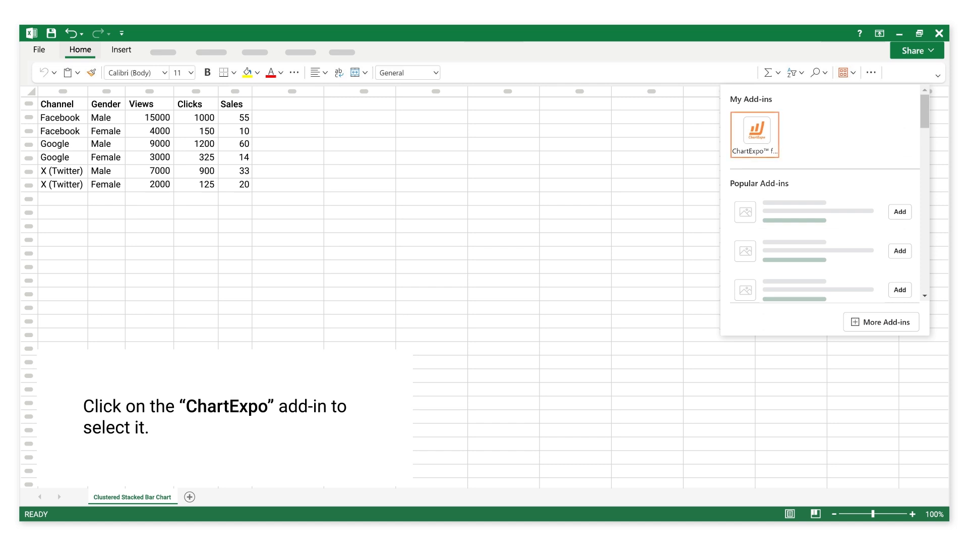
{"action": "left_click", "coordinate": [754, 130]}
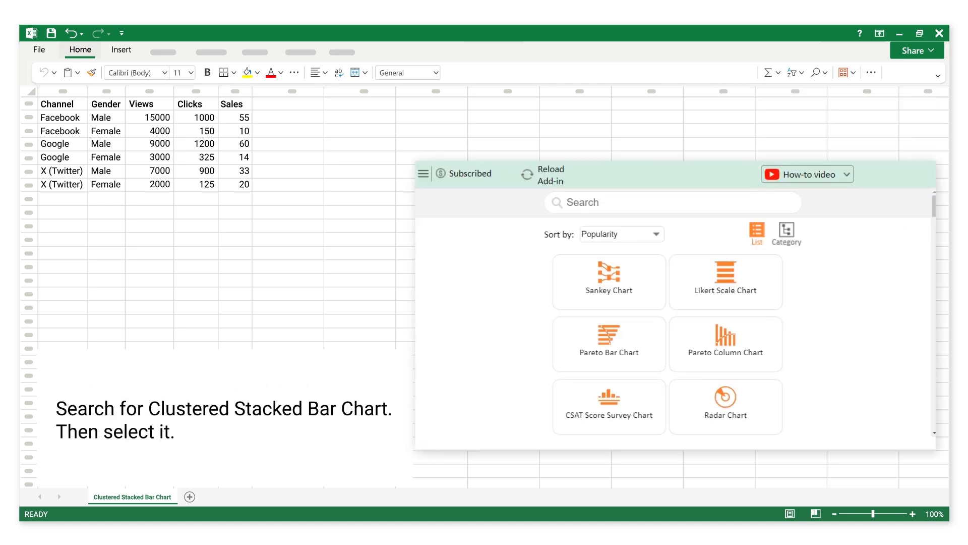
Search 'clustered s' and pick the Clustered Stacked Bar Chart template
{"action": "type", "text": "clustered stacked"}
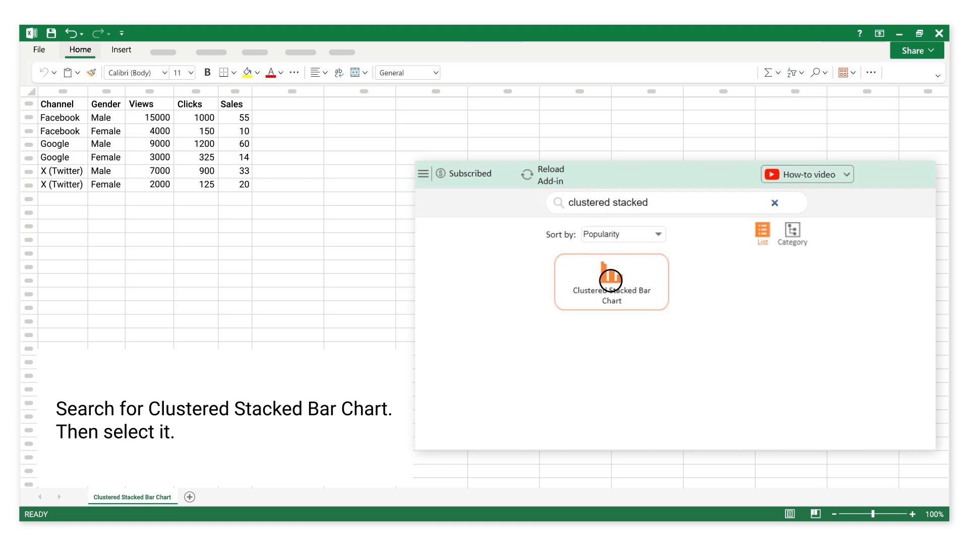
{"action": "left_click", "coordinate": [610, 280]}
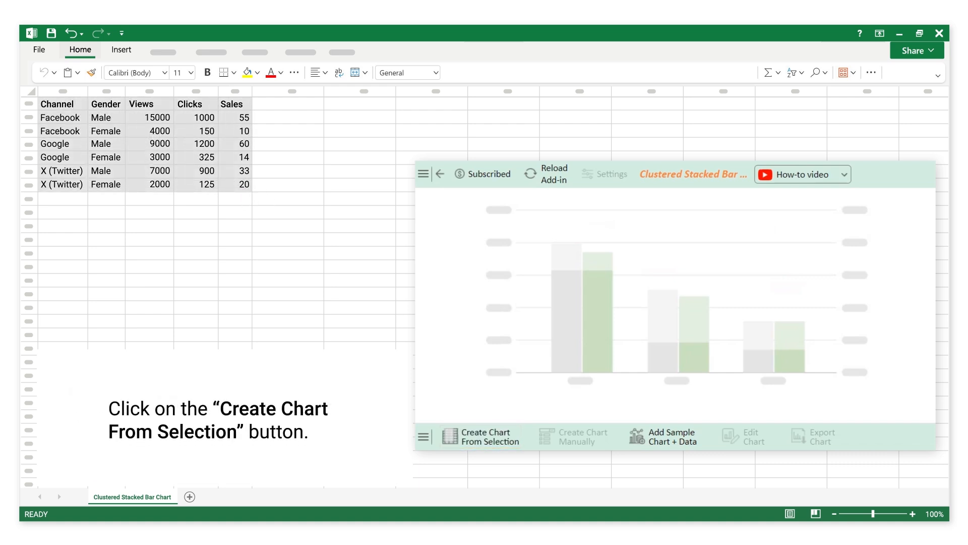
Create the chart from the selected channel, gender, Views, Clicks and Sales data
{"action": "left_click", "coordinate": [481, 436]}
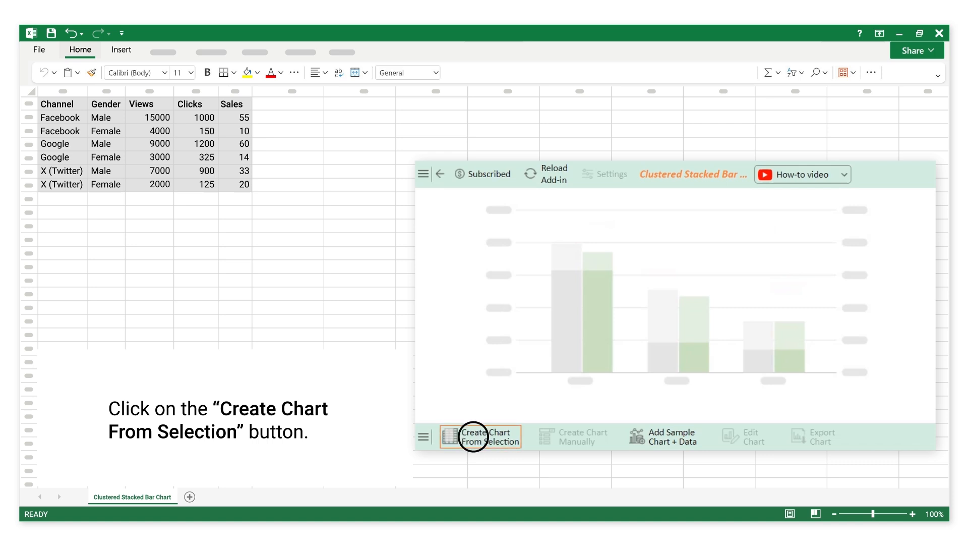
{"action": "left_click", "coordinate": [479, 435]}
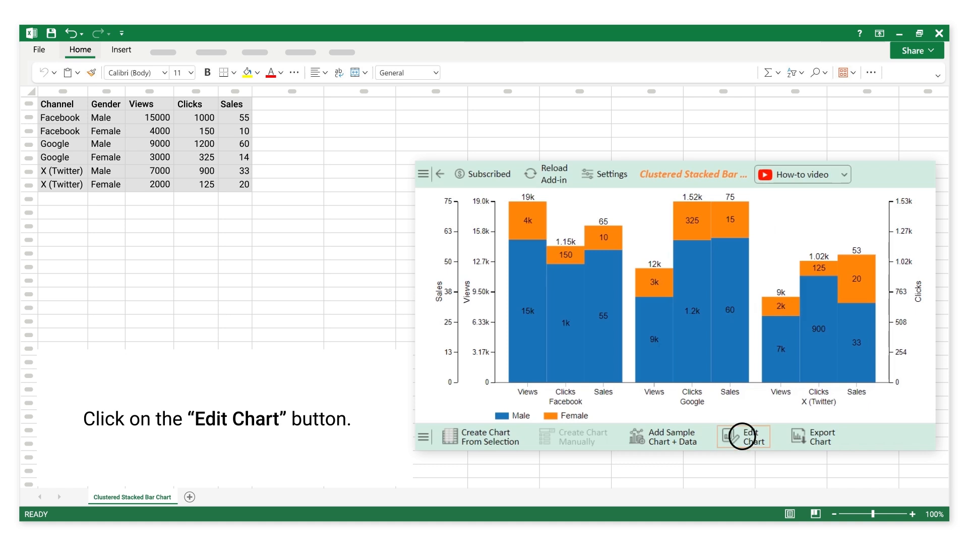
Set the chart header to 'Campaign Analysis by Channel and Gender' and apply it
{"action": "left_click", "coordinate": [743, 435]}
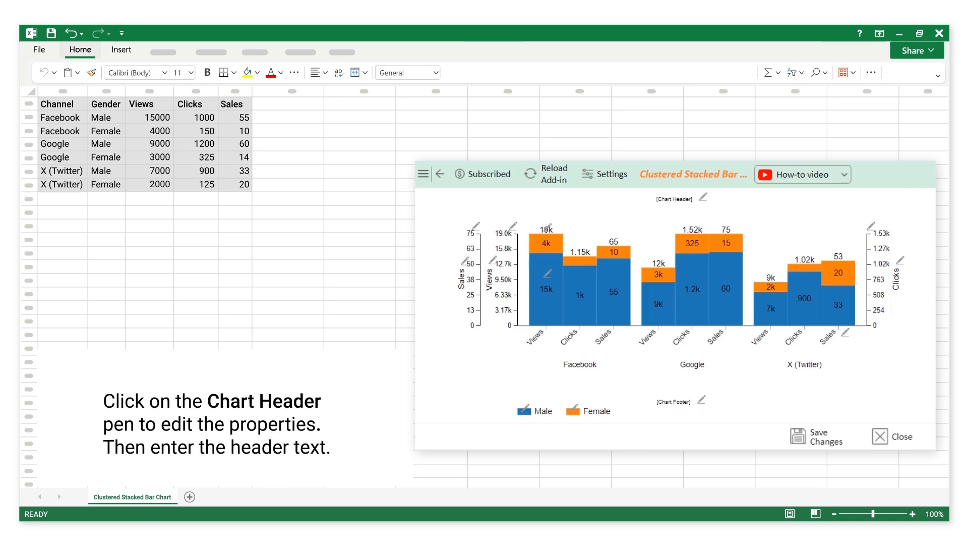
{"action": "left_click", "coordinate": [701, 198]}
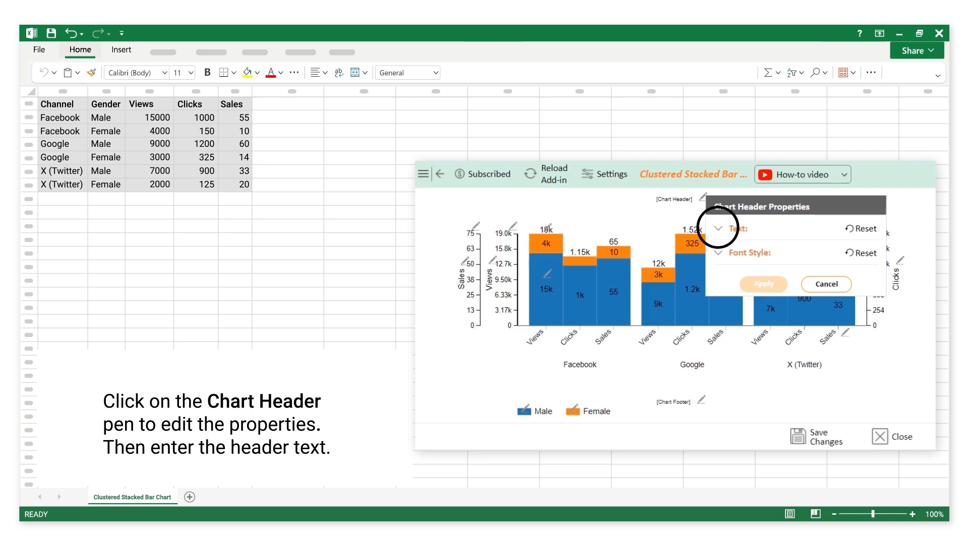
{"action": "left_click", "coordinate": [718, 229]}
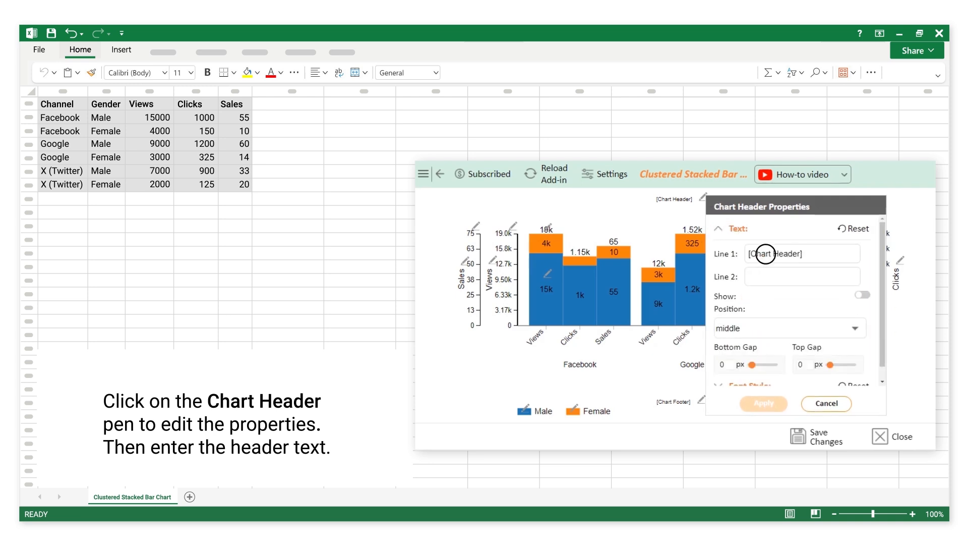
{"action": "type", "text": "Campaign Analysis by Channel"}
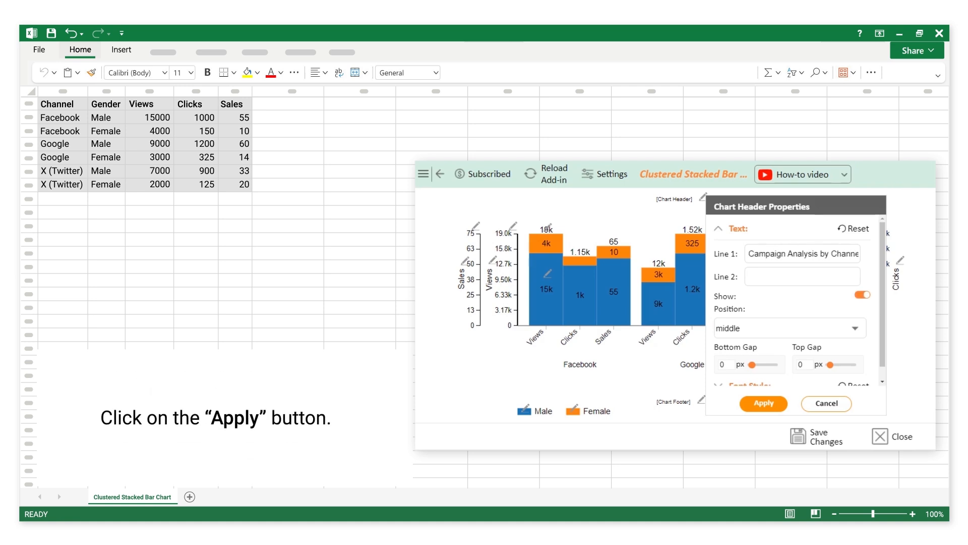
{"action": "left_click", "coordinate": [763, 404]}
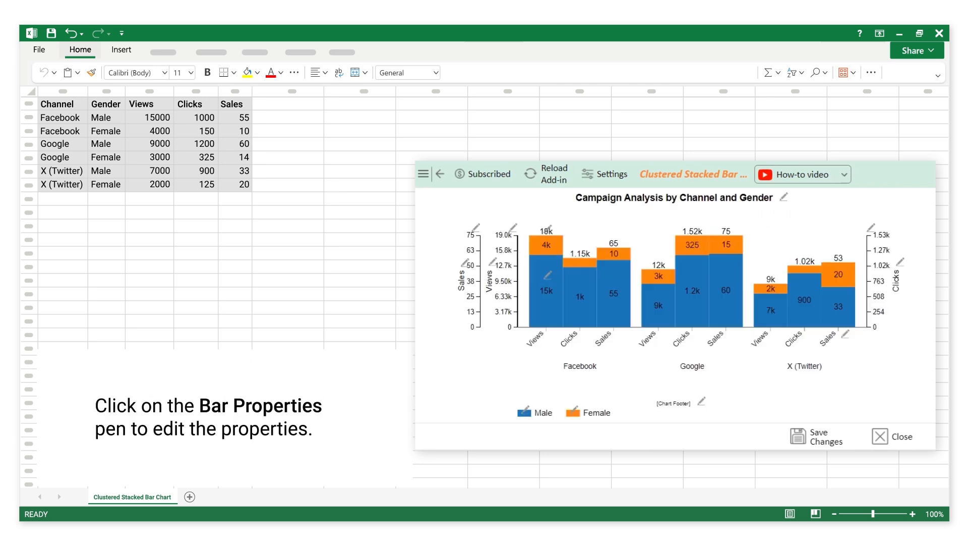
Hide the bar value labels and totals, applying to all bars
{"action": "left_click", "coordinate": [545, 232]}
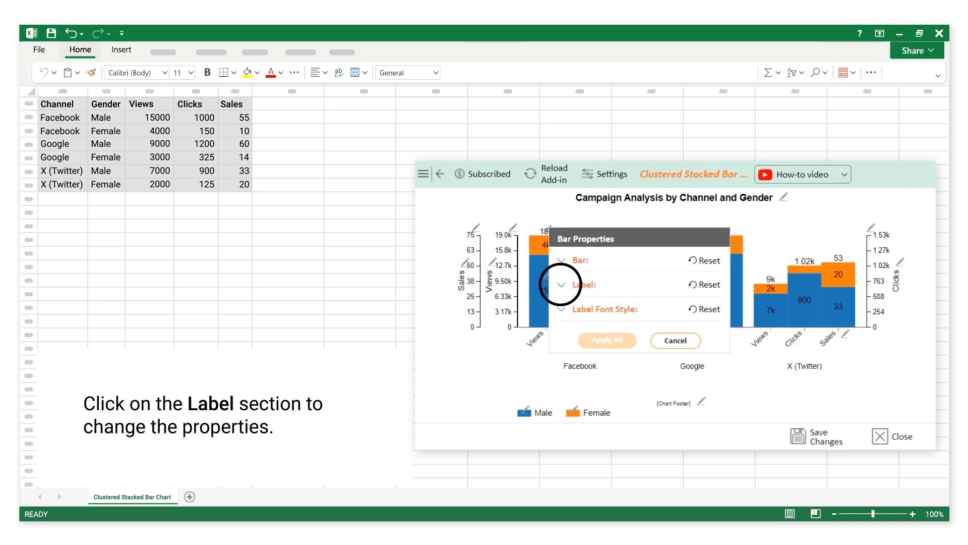
{"action": "left_click", "coordinate": [581, 285]}
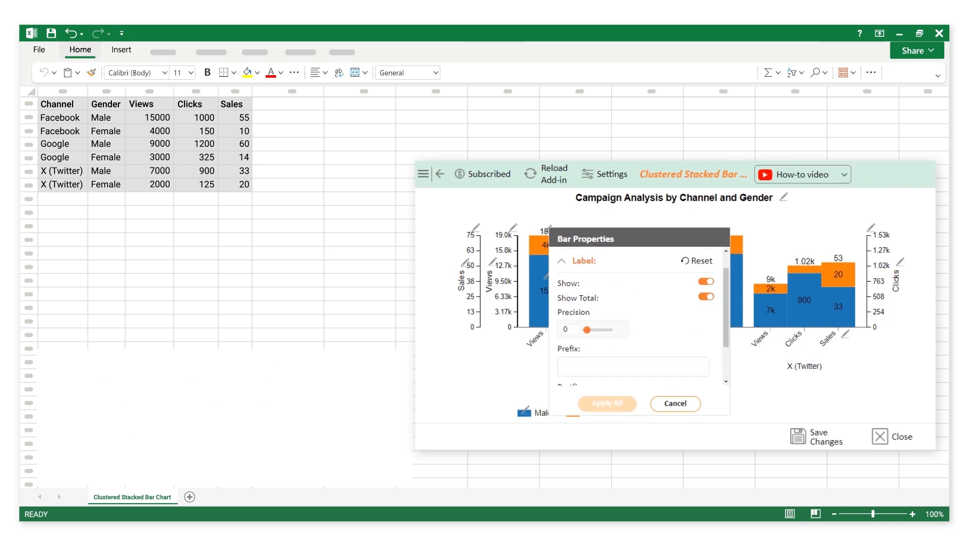
{"action": "left_click", "coordinate": [705, 281]}
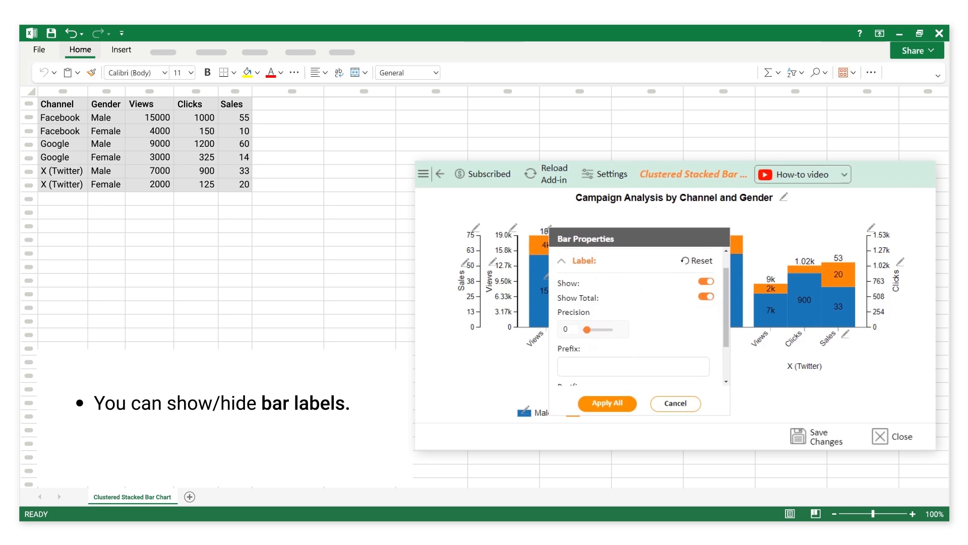
{"action": "left_click", "coordinate": [706, 282]}
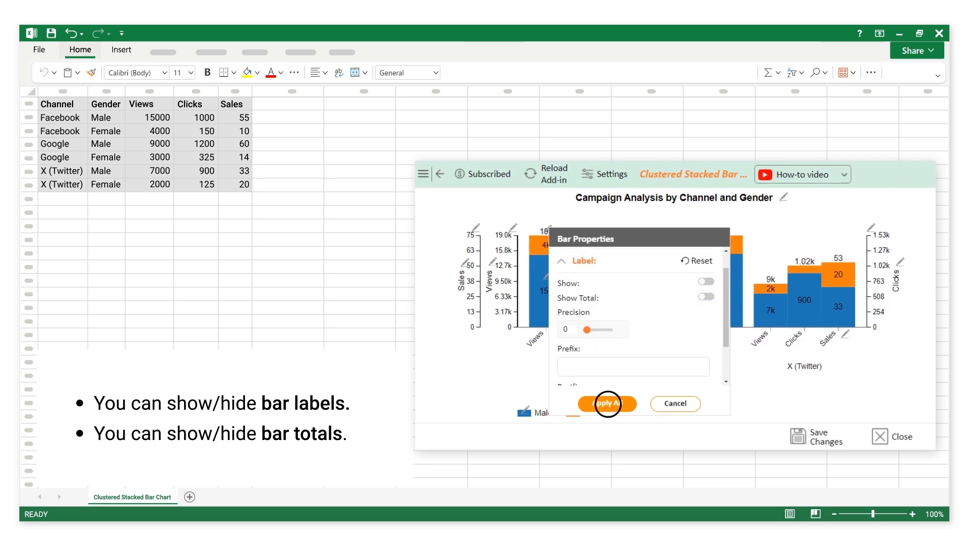
{"action": "left_click", "coordinate": [607, 403]}
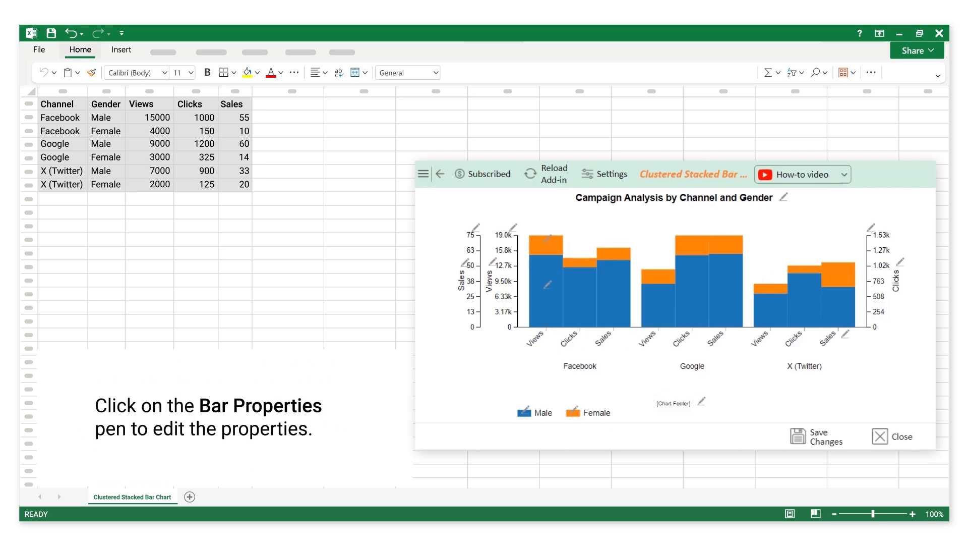
Reset the bar label settings to their defaults, confirming the reset
{"action": "left_click", "coordinate": [548, 284]}
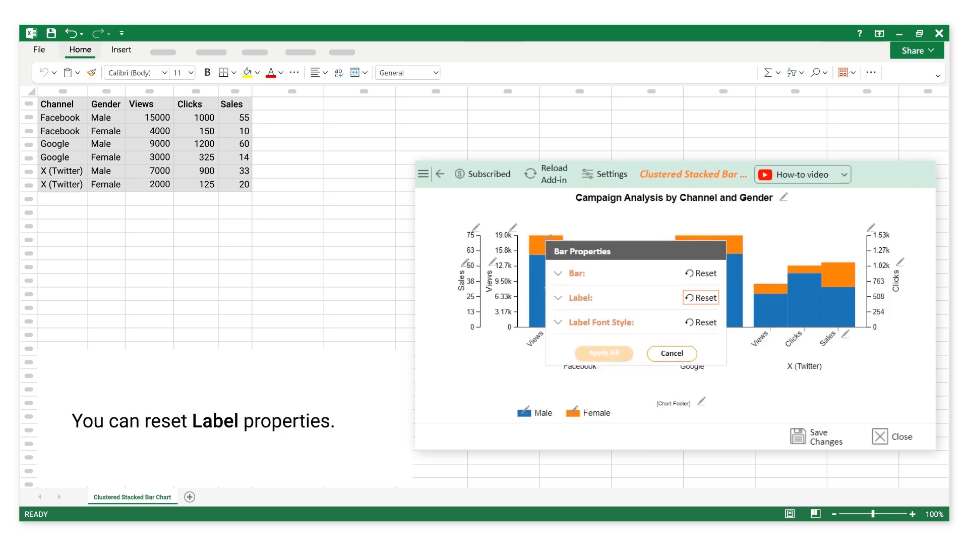
{"action": "left_click", "coordinate": [701, 297]}
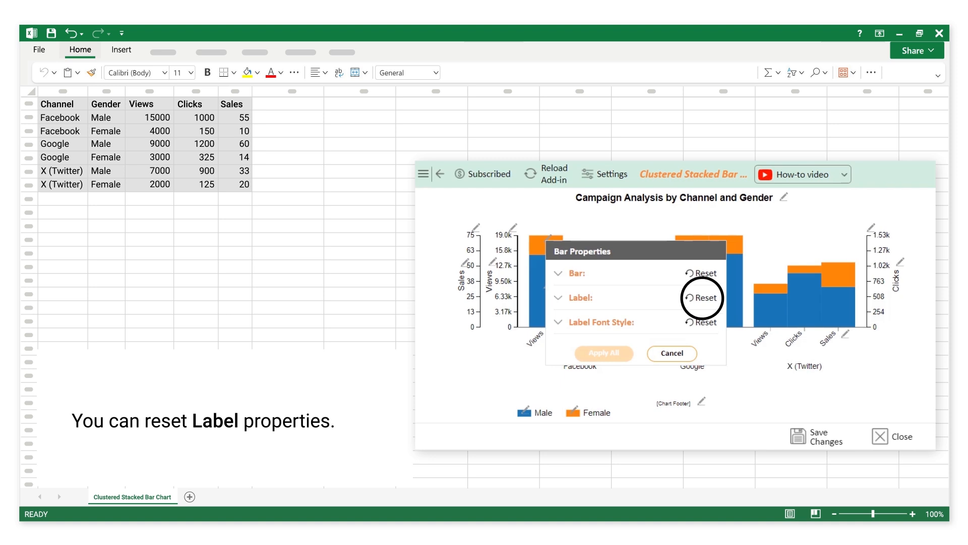
{"action": "left_click", "coordinate": [702, 297]}
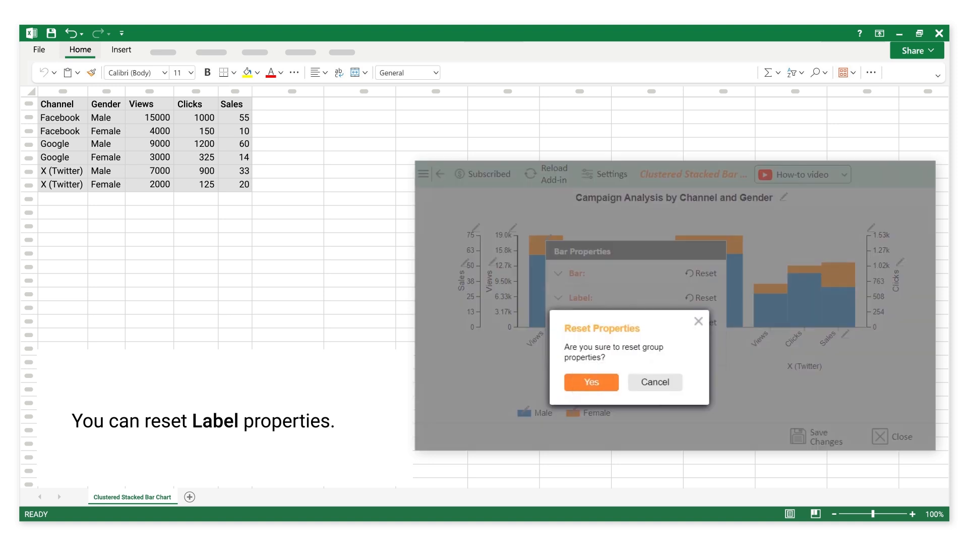
{"action": "left_click", "coordinate": [590, 381]}
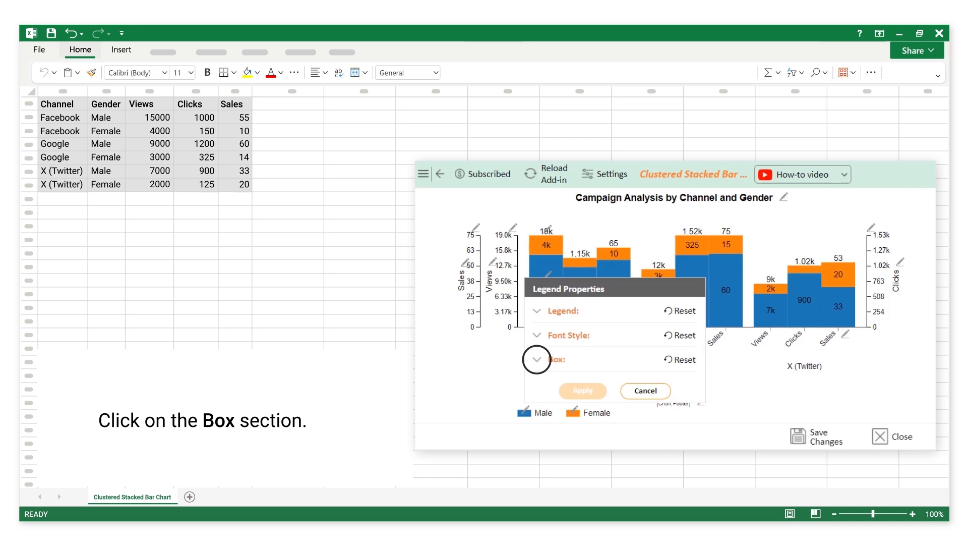
Change the legend box colour to light blue and apply it
{"action": "left_click", "coordinate": [537, 359]}
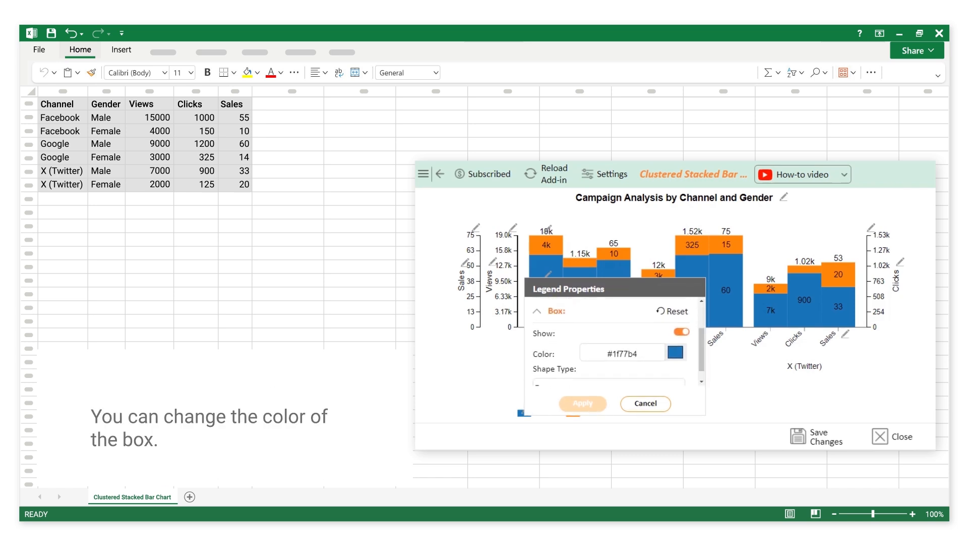
{"action": "left_click", "coordinate": [674, 352]}
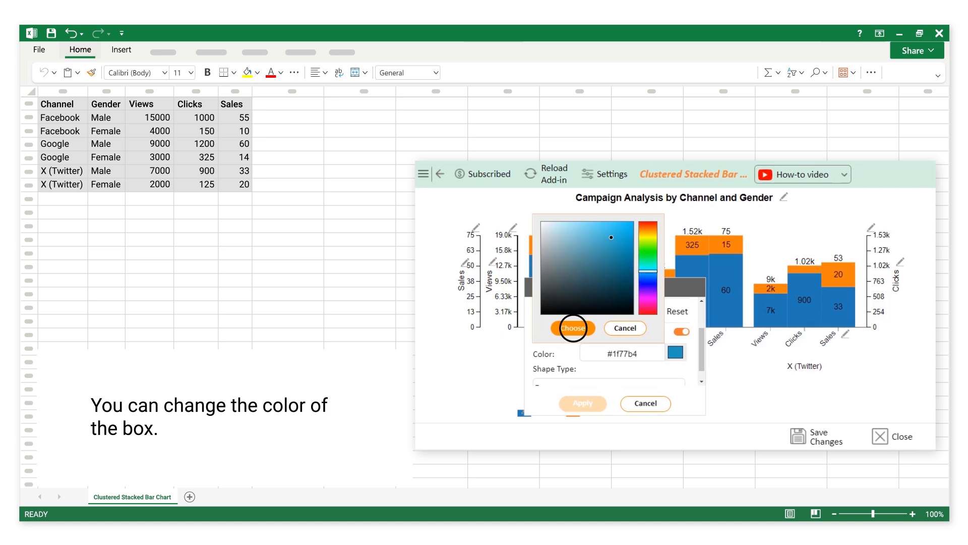
{"action": "left_click", "coordinate": [572, 328]}
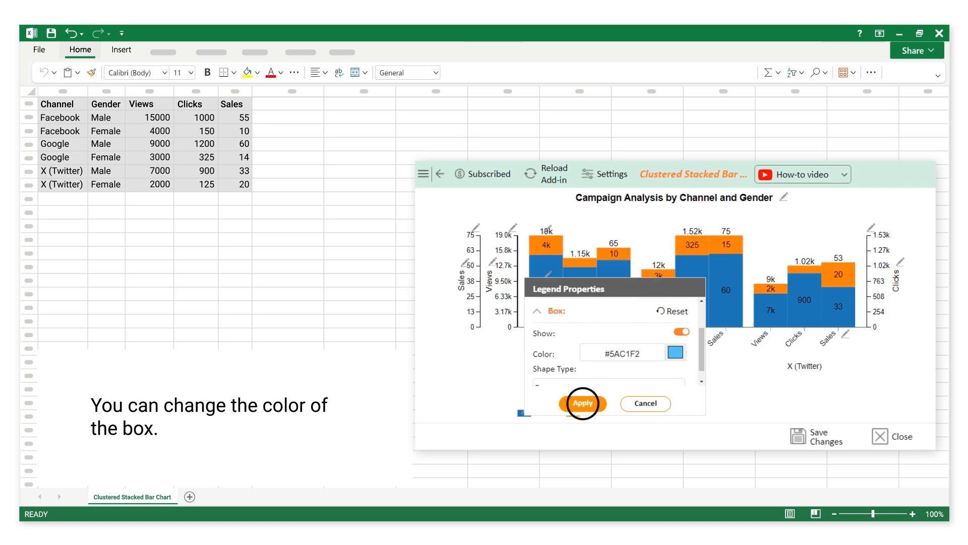
{"action": "left_click", "coordinate": [582, 403]}
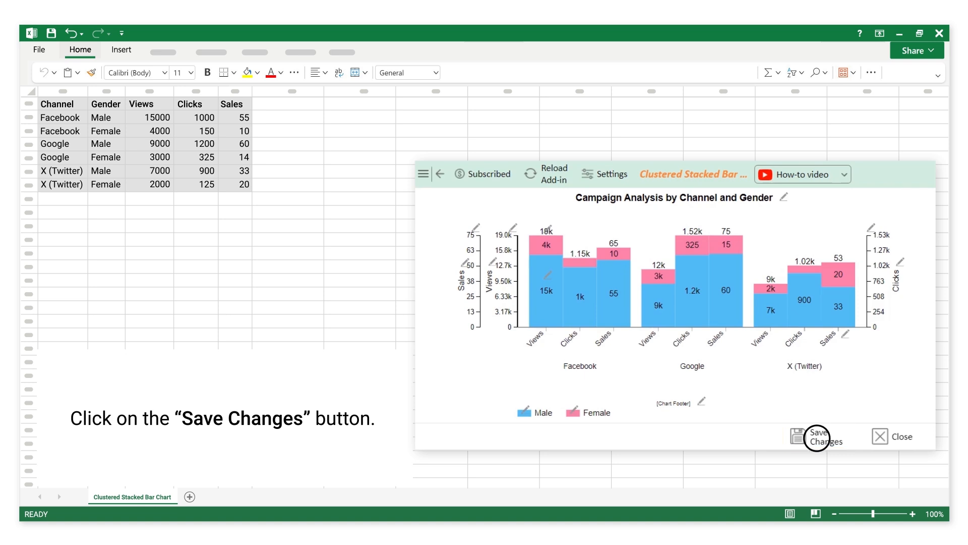
Save chart changes and set axis location order: Views 3, Sales 1
{"action": "left_click", "coordinate": [818, 435]}
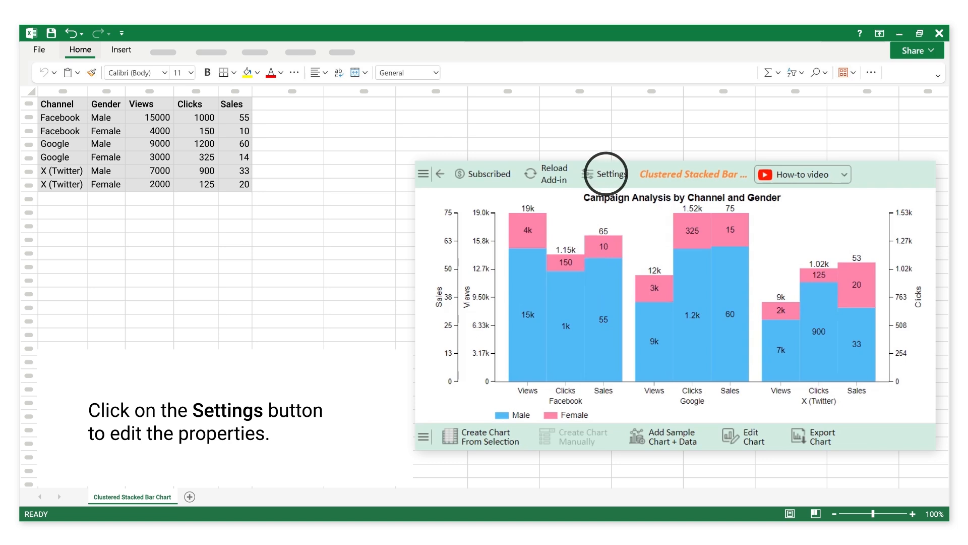
{"action": "left_click", "coordinate": [605, 174]}
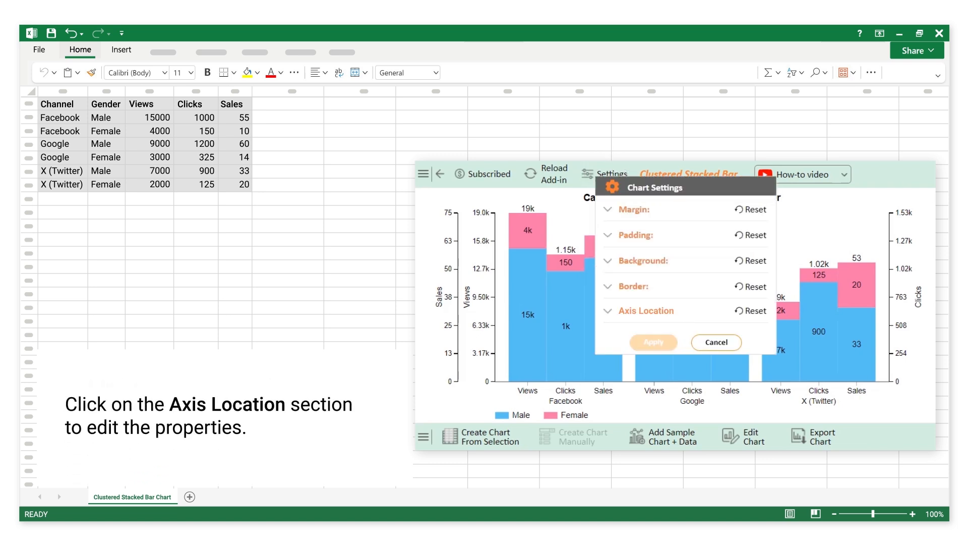
{"action": "left_click", "coordinate": [646, 310]}
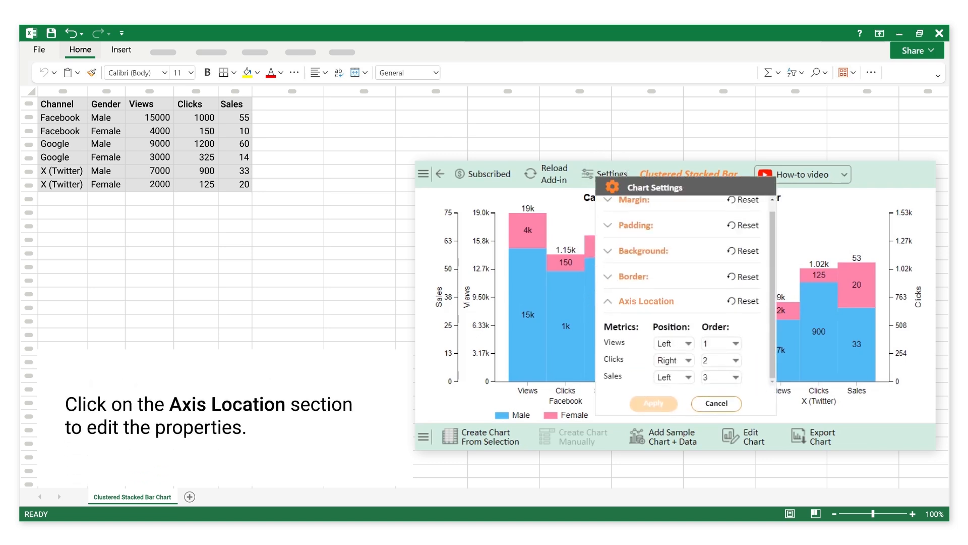
{"action": "left_click", "coordinate": [732, 343]}
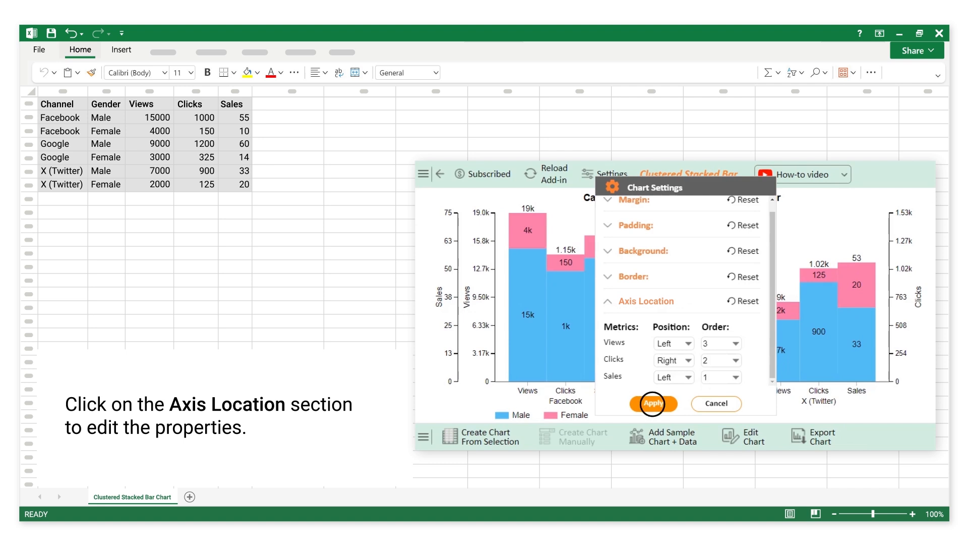
{"action": "left_click", "coordinate": [652, 402]}
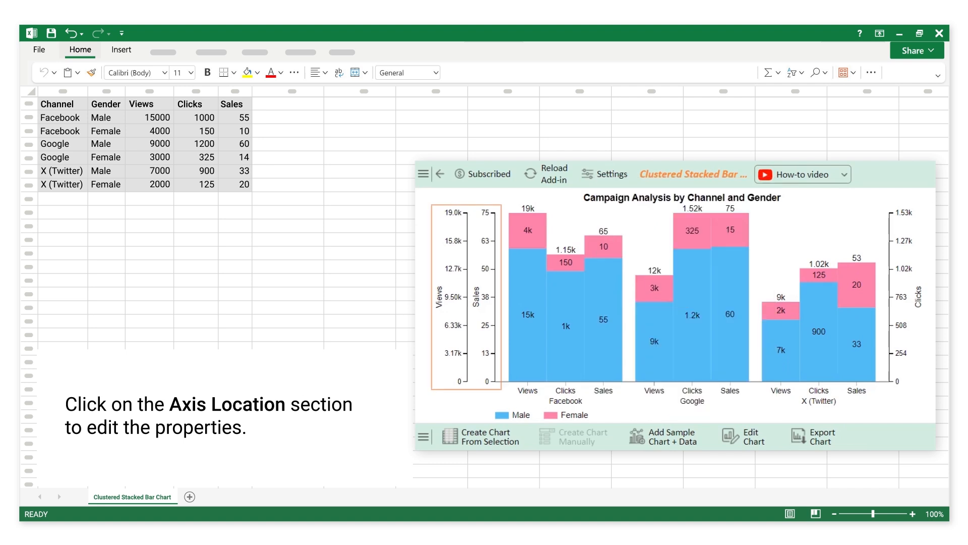
{"action": "left_click", "coordinate": [604, 173]}
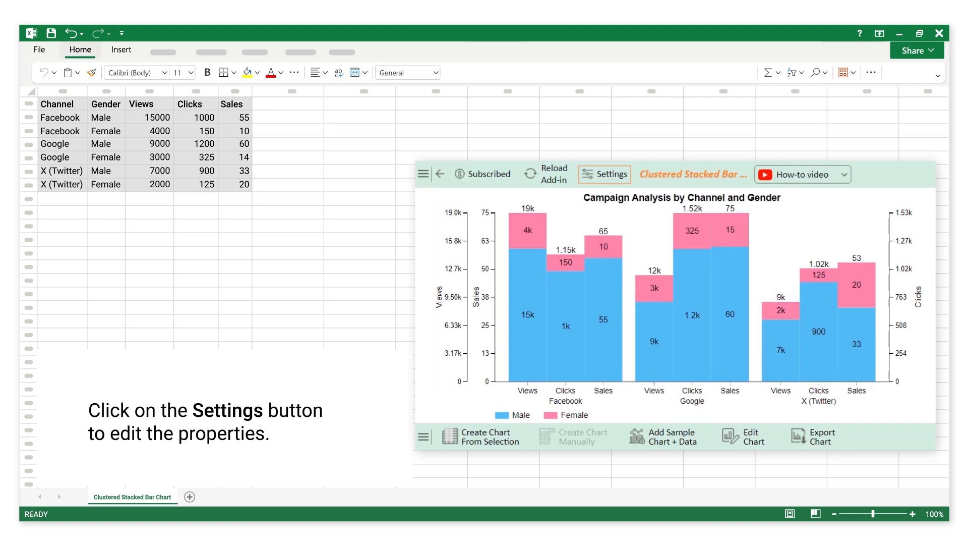
{"action": "left_click", "coordinate": [604, 174]}
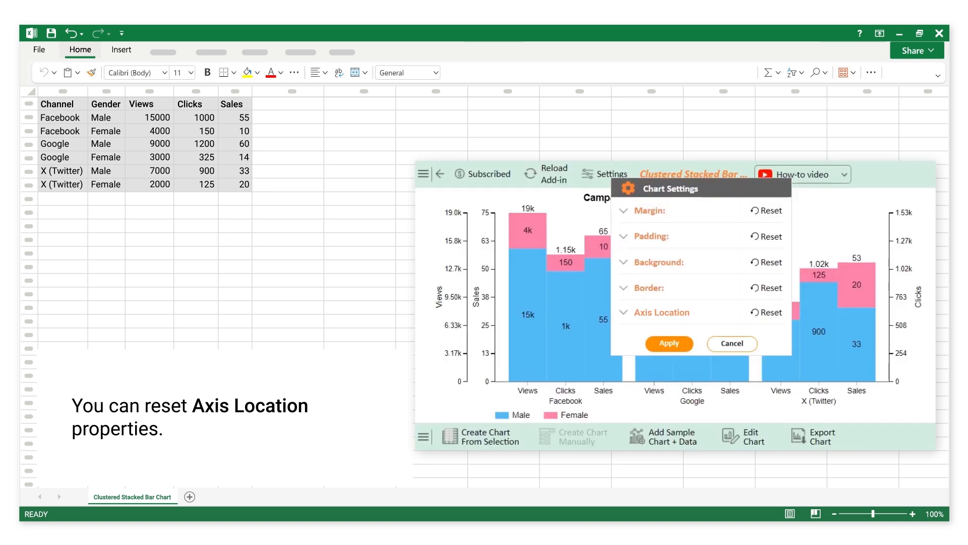
Reset axis location to default and show the SVG/PDF/PNG/JPG export options
{"action": "left_click", "coordinate": [668, 344]}
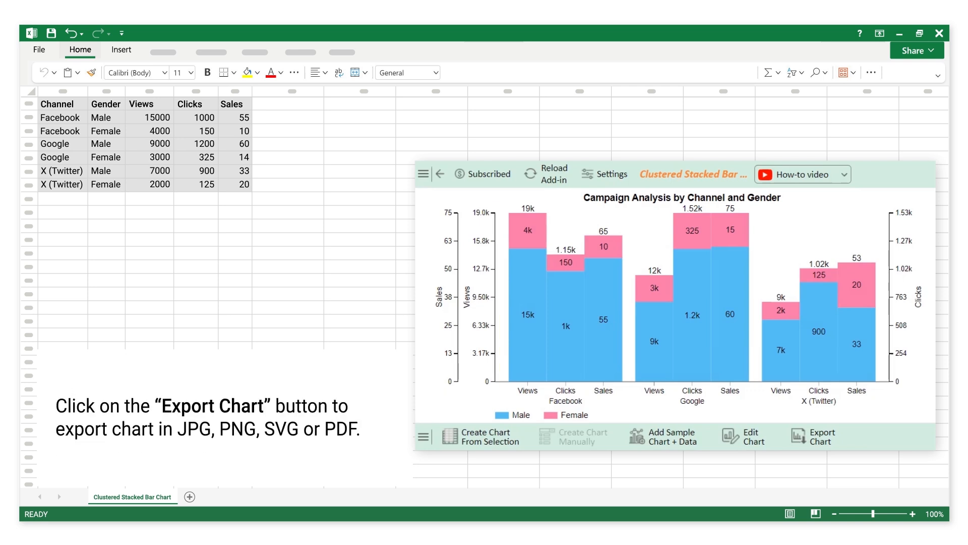
{"action": "left_click", "coordinate": [813, 435]}
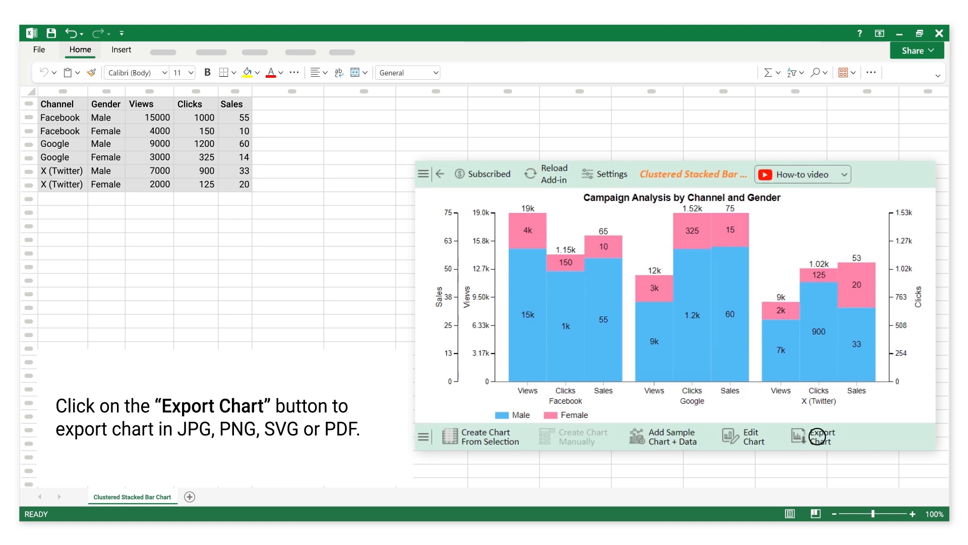
{"action": "left_click", "coordinate": [822, 435]}
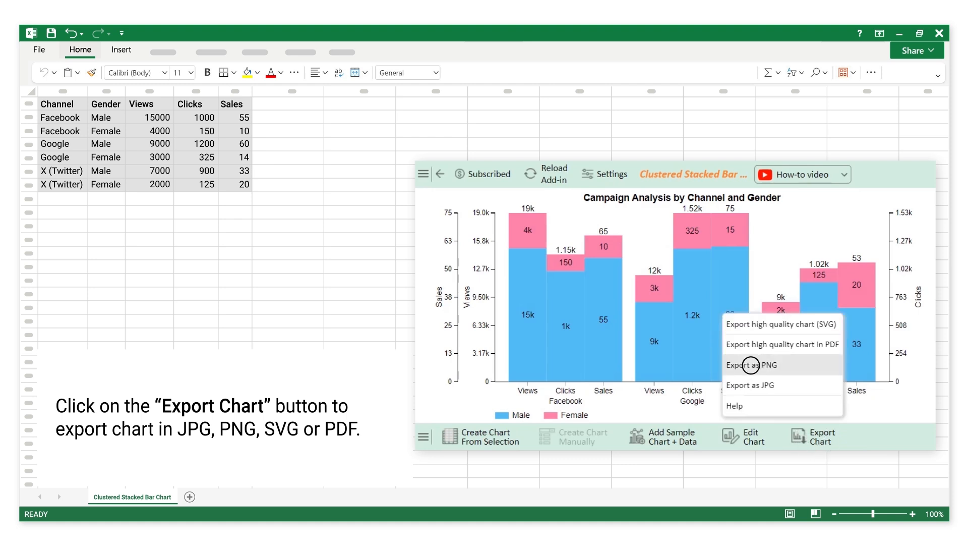